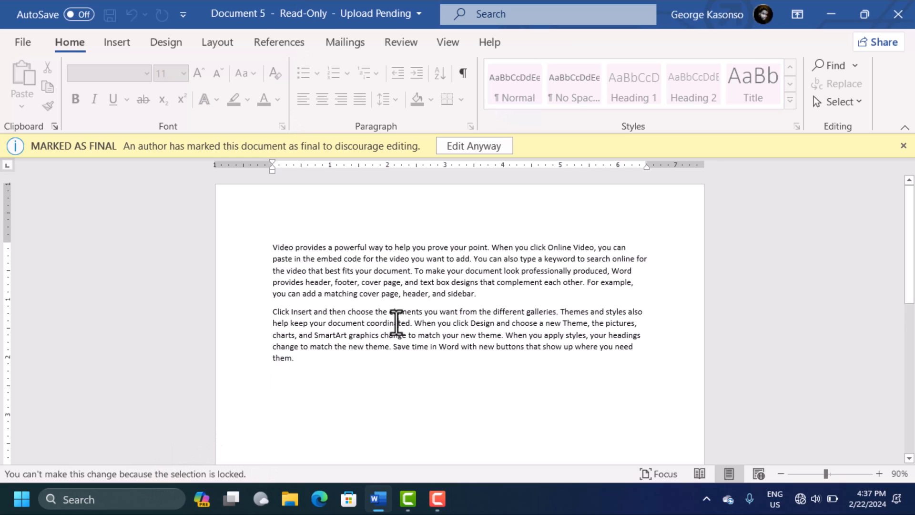
pyautogui.moveTo(93, 499)
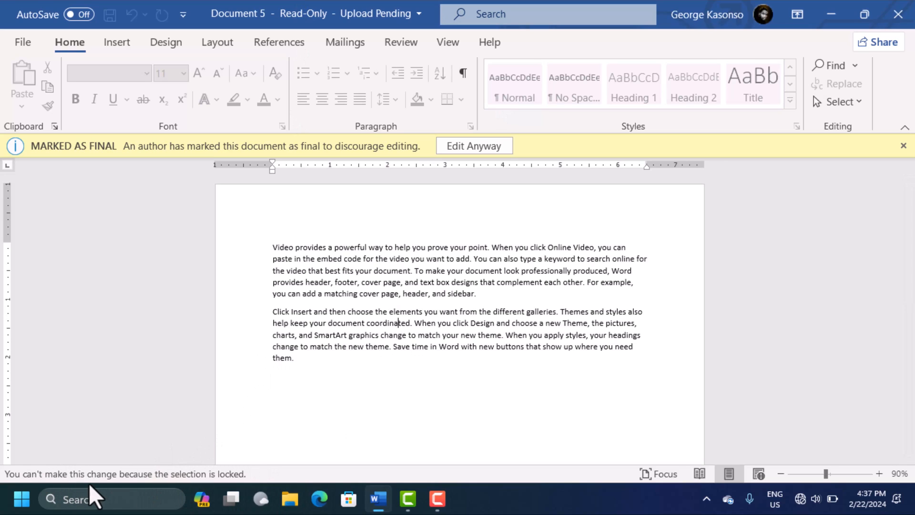
pyautogui.moveTo(210, 475)
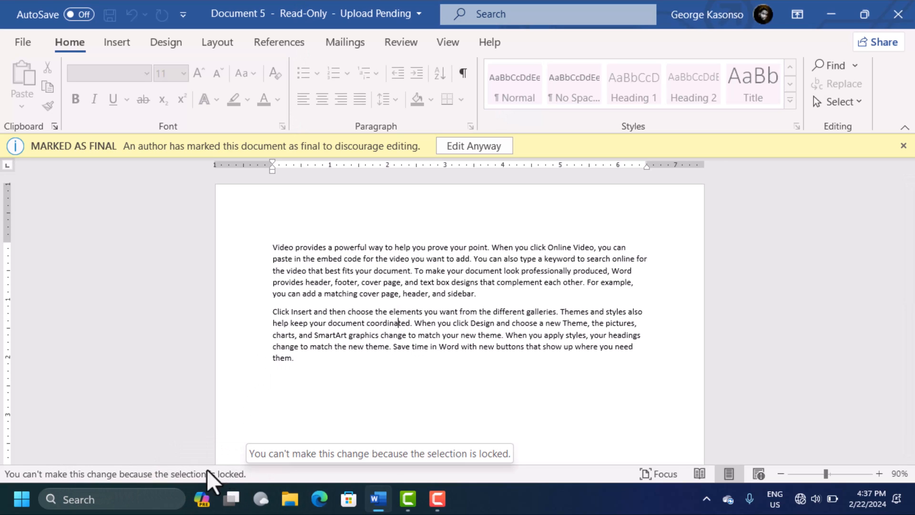
pyautogui.moveTo(411, 487)
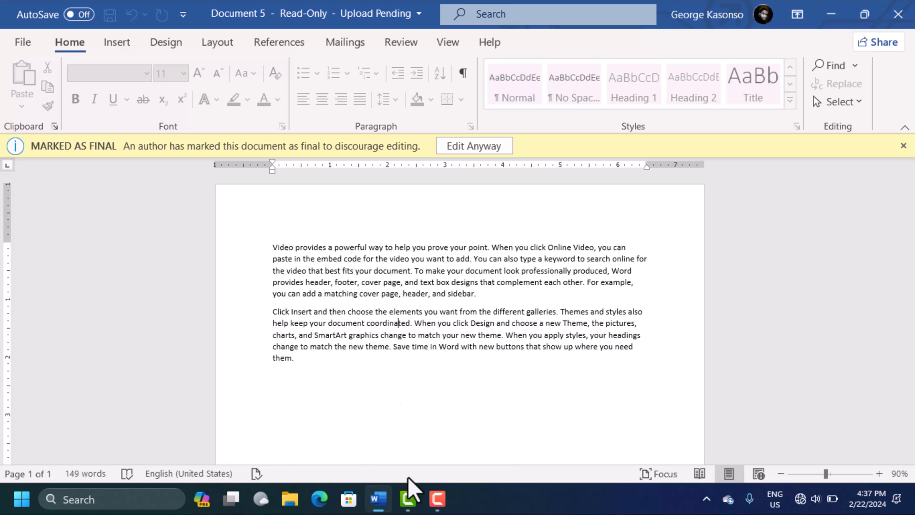
pyautogui.moveTo(562, 270)
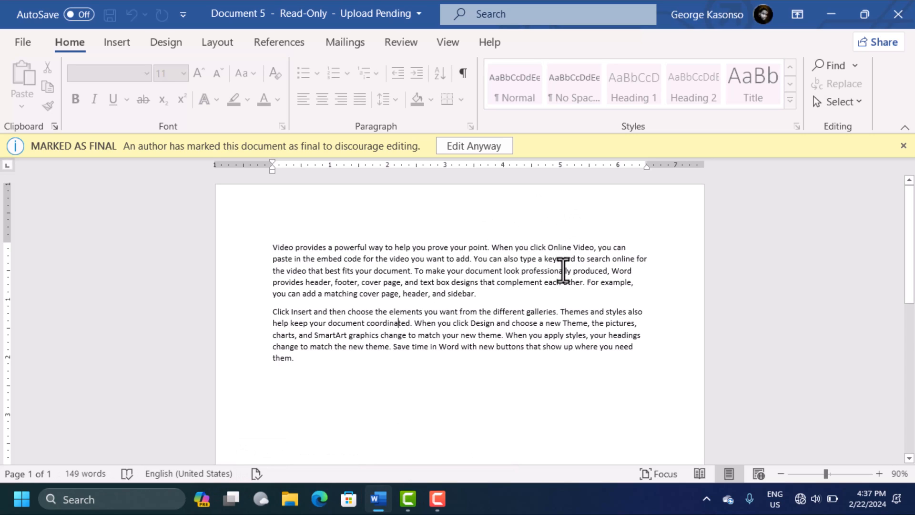
pyautogui.moveTo(356, 286)
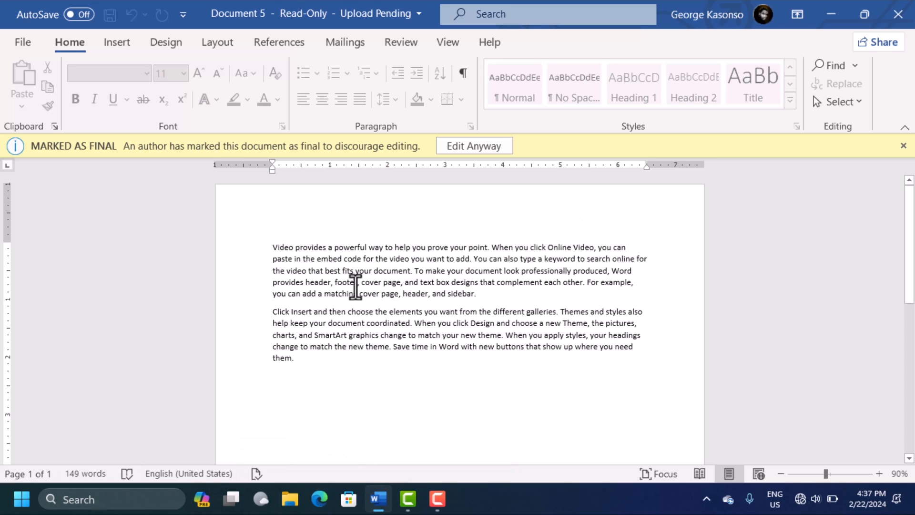
# Place the cursor below the paragraphs, choose Edit Anyway, and type 'LKDFGLDE'
pyautogui.click(348, 373)
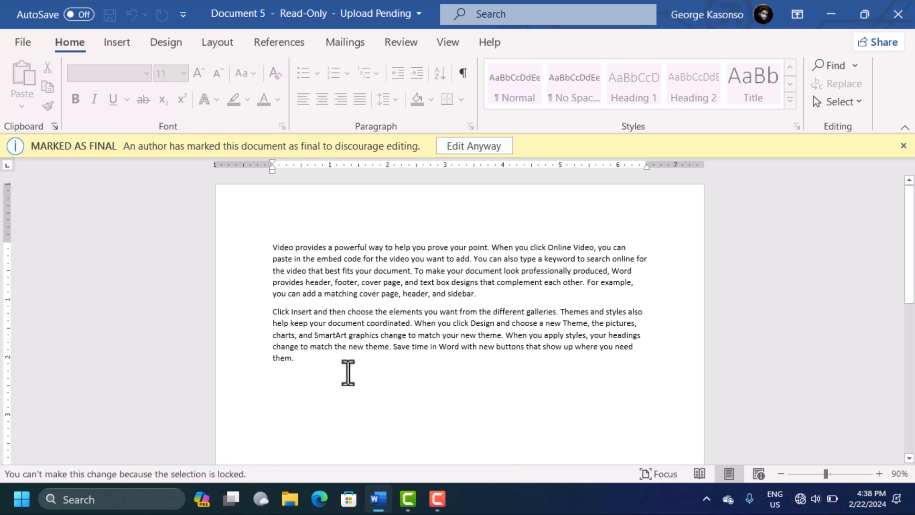
pyautogui.click(273, 374)
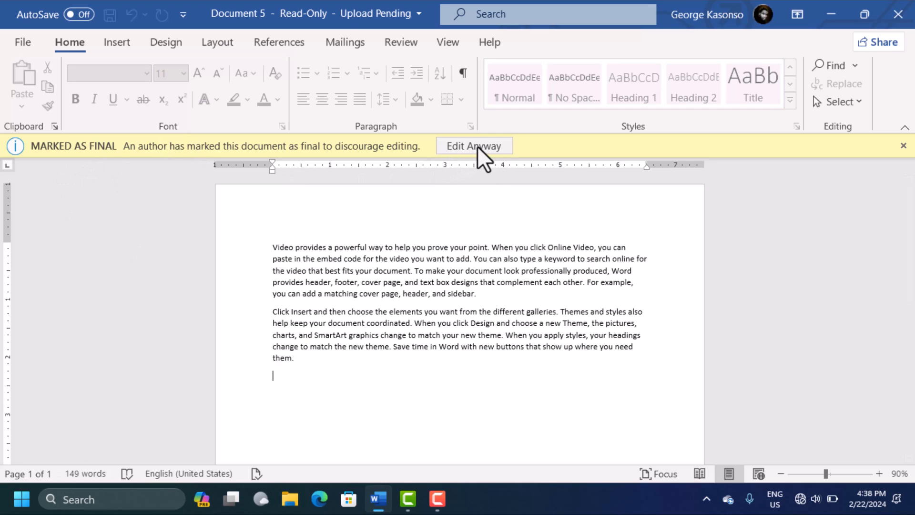
pyautogui.click(473, 145)
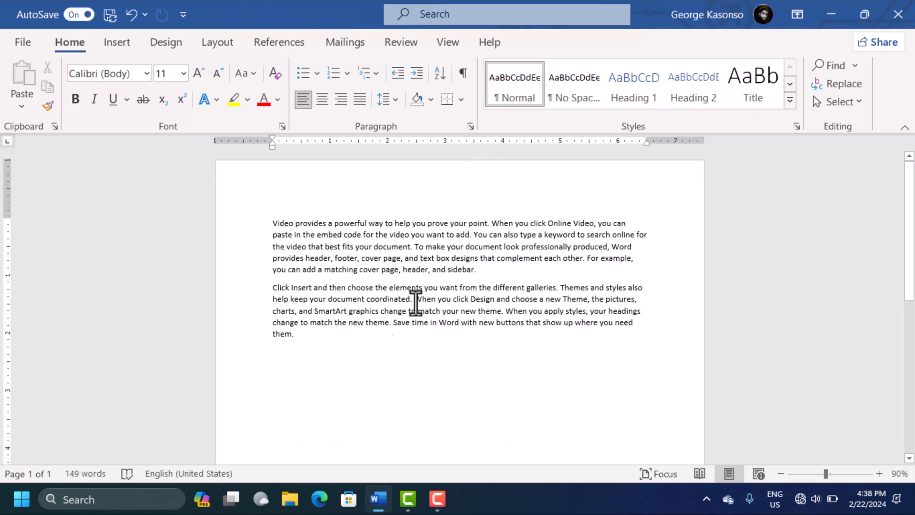
pyautogui.write('LKDFGLDE')
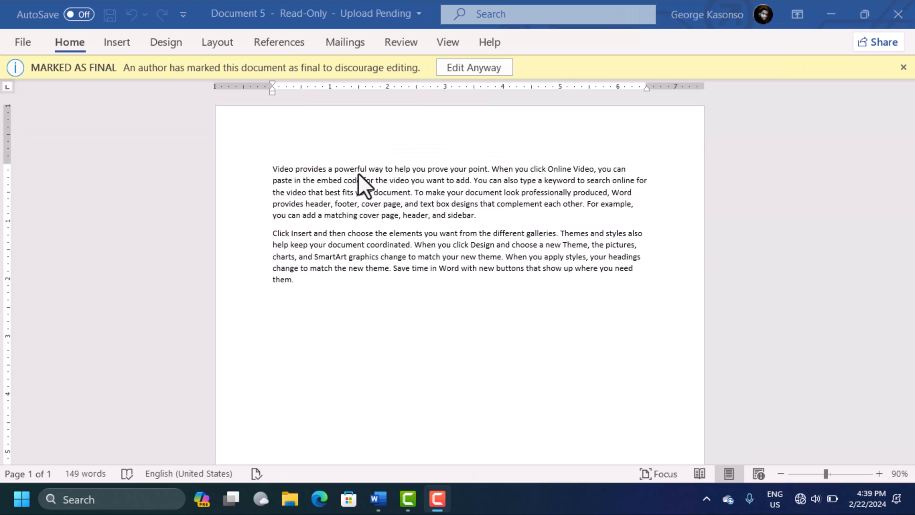
pyautogui.click(382, 332)
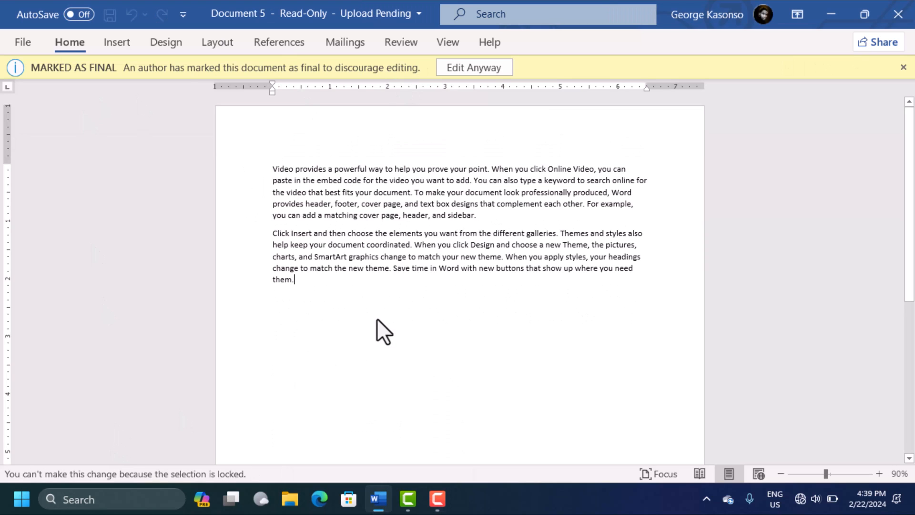
pyautogui.moveTo(211, 481)
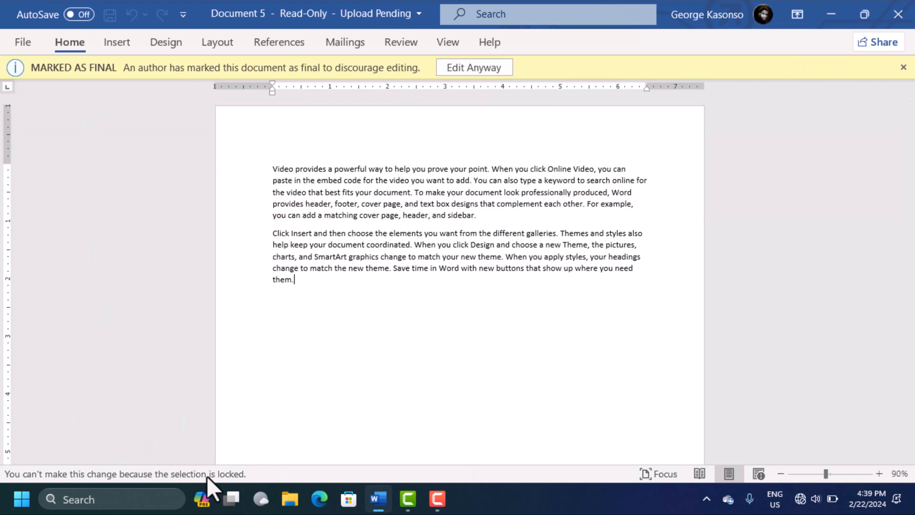
pyautogui.moveTo(23, 42)
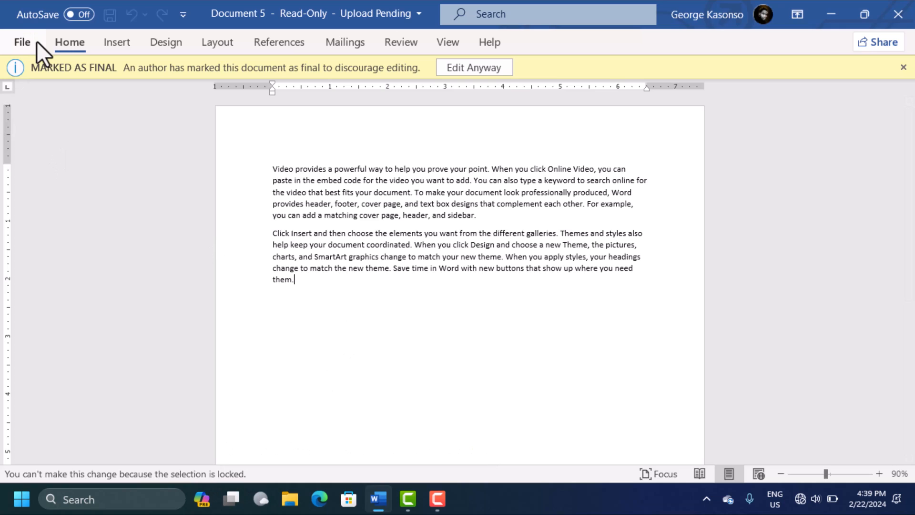
# Turn off Mark as Final under File > Info > Protect Document and return to the document
pyautogui.click(22, 42)
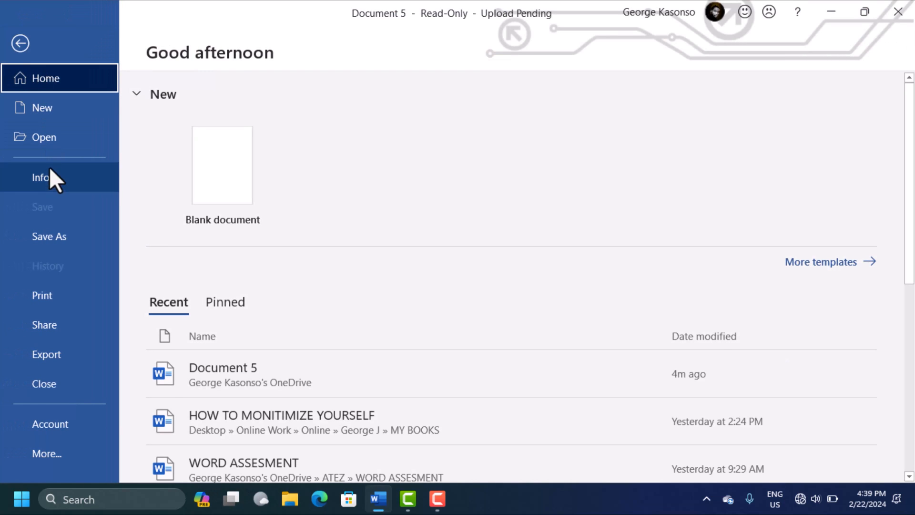
pyautogui.click(41, 177)
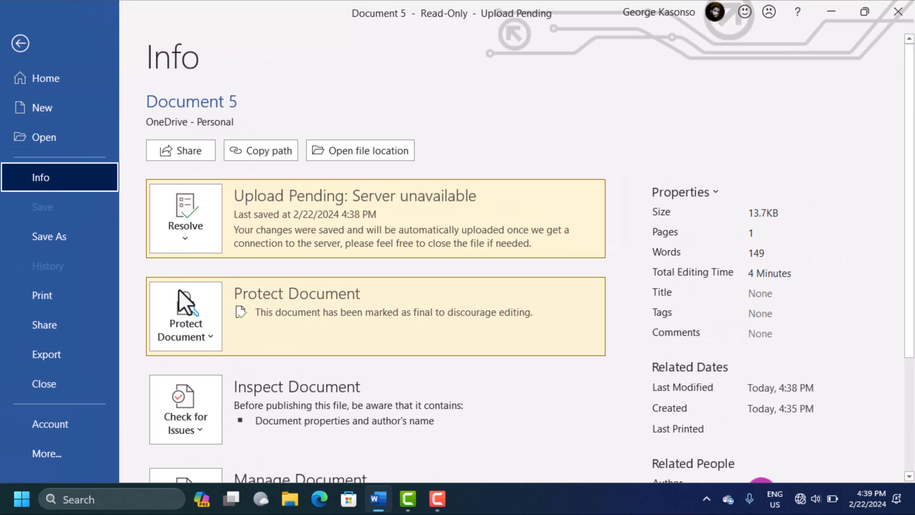
pyautogui.click(185, 315)
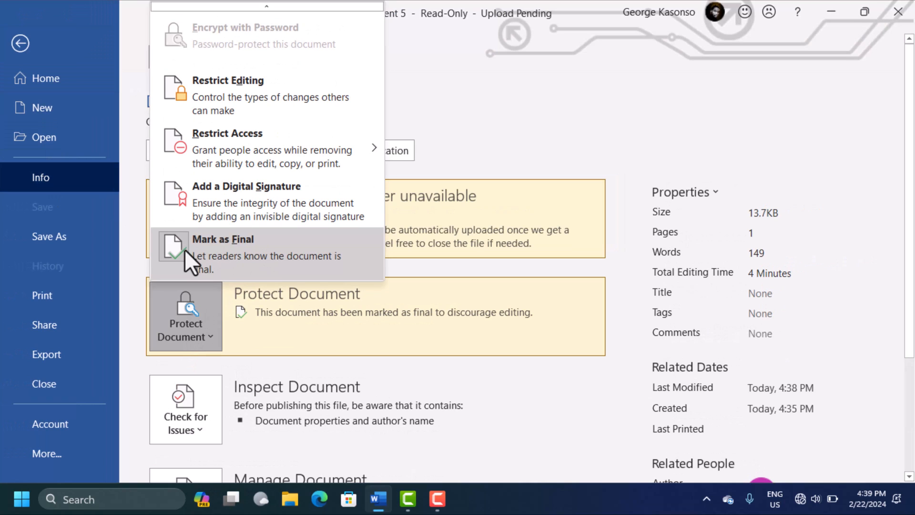
pyautogui.moveTo(198, 123)
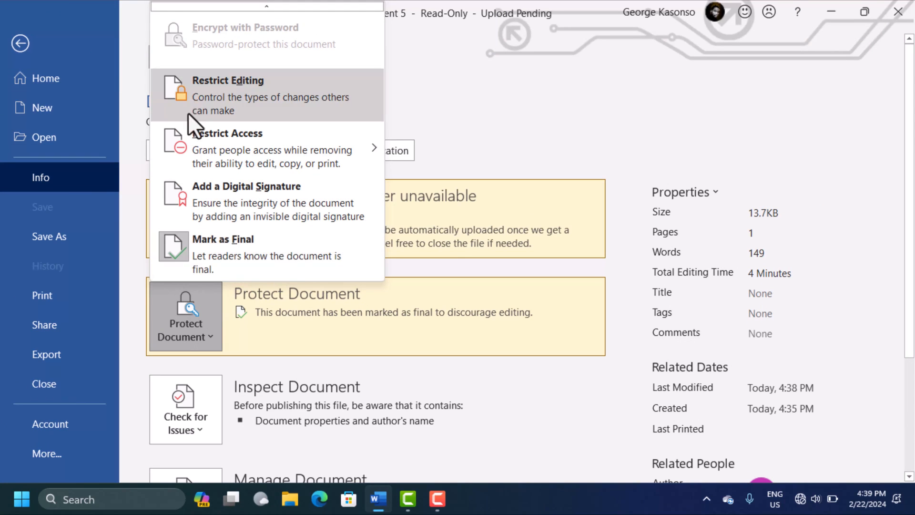
pyautogui.click(222, 239)
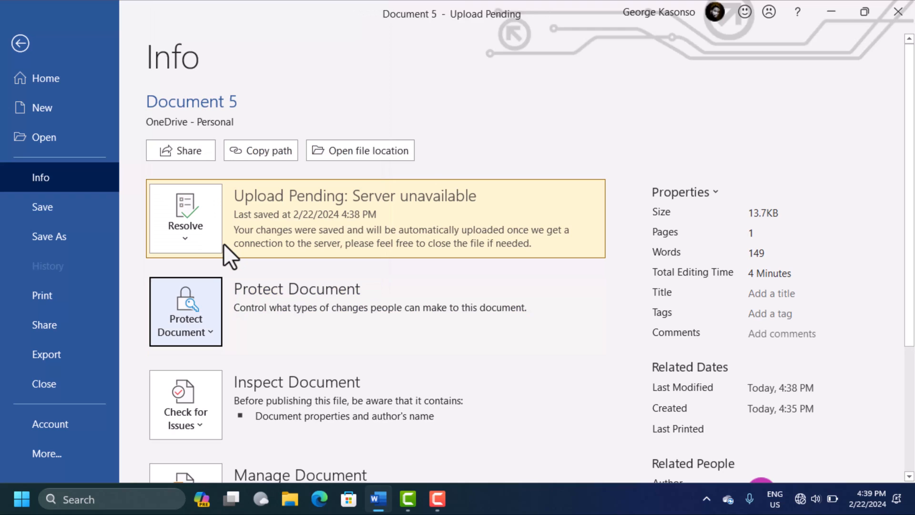
pyautogui.moveTo(17, 38)
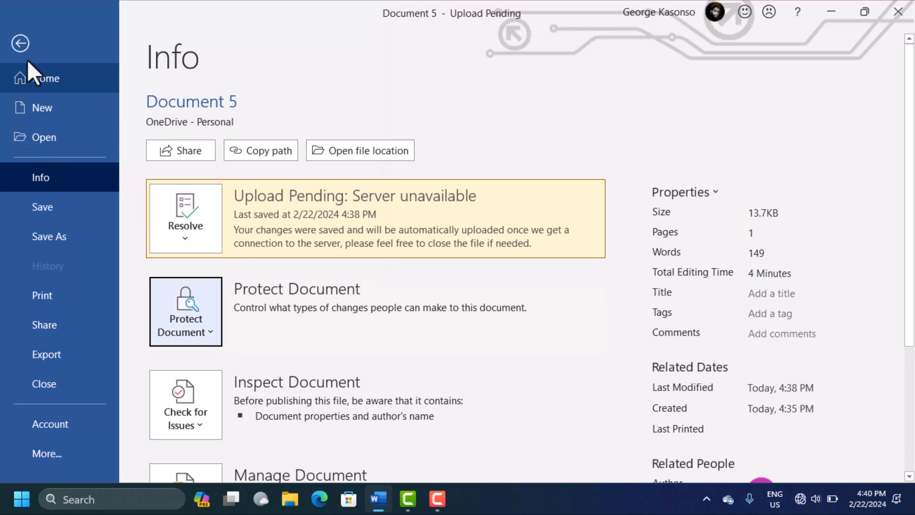
pyautogui.click(20, 43)
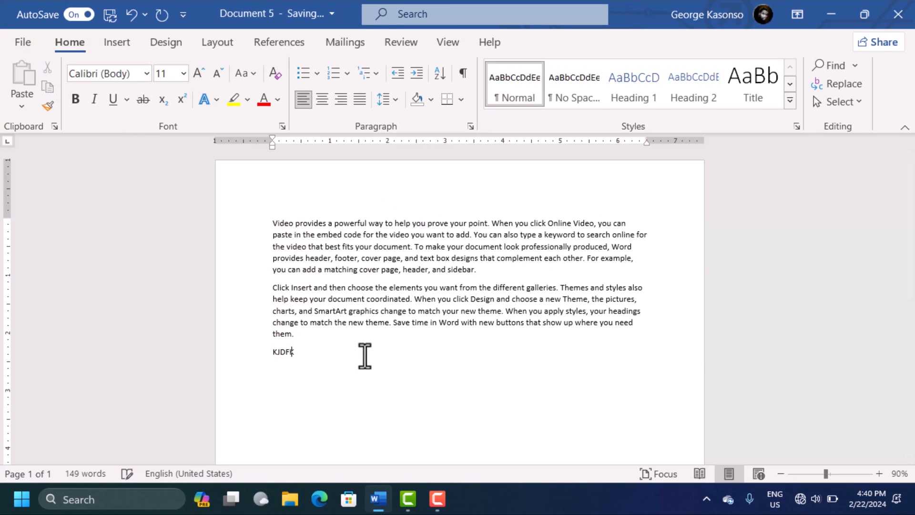
# Extend the new line with 'SDJHKFJSKDFJHKSD FKJSKDJ', bringing it to 150 words
pyautogui.write('SDJHKFJSKDFJHKSD FKJSKDJ')
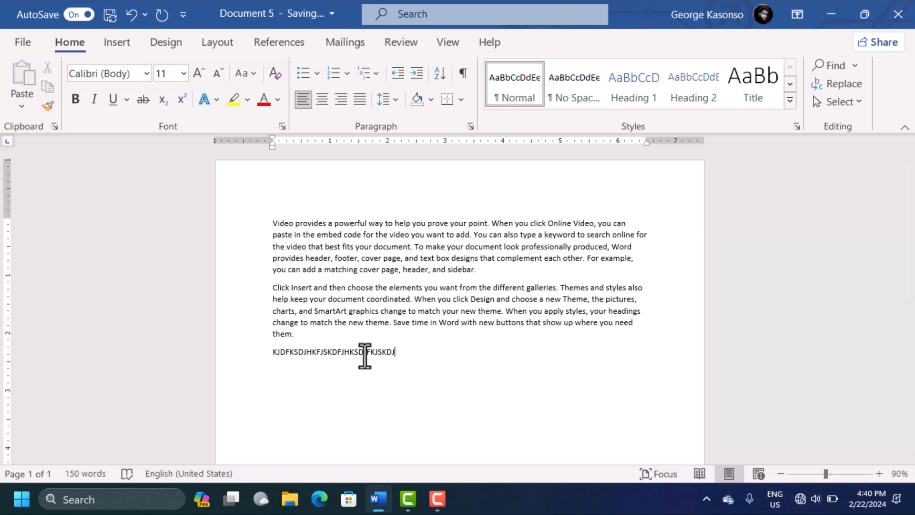
pyautogui.moveTo(832, 99)
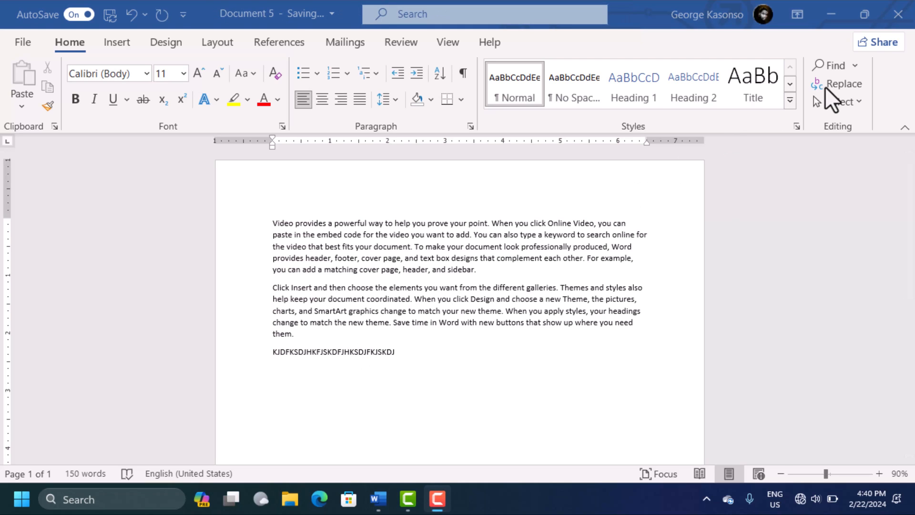